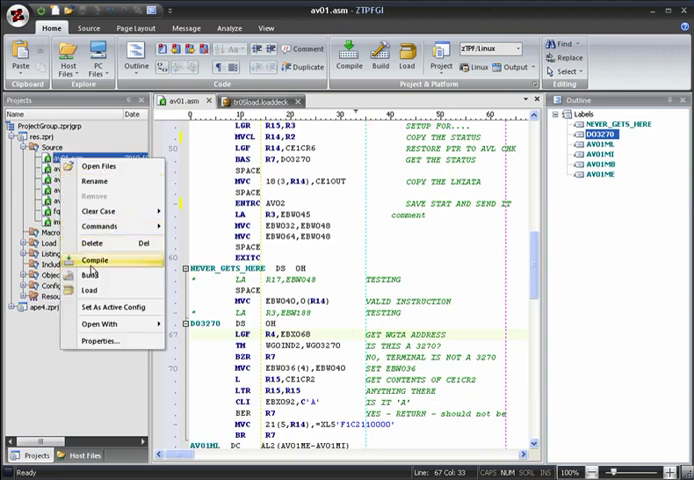
Compile av01.asm from the res project, reporting no errors found.
click(92, 264)
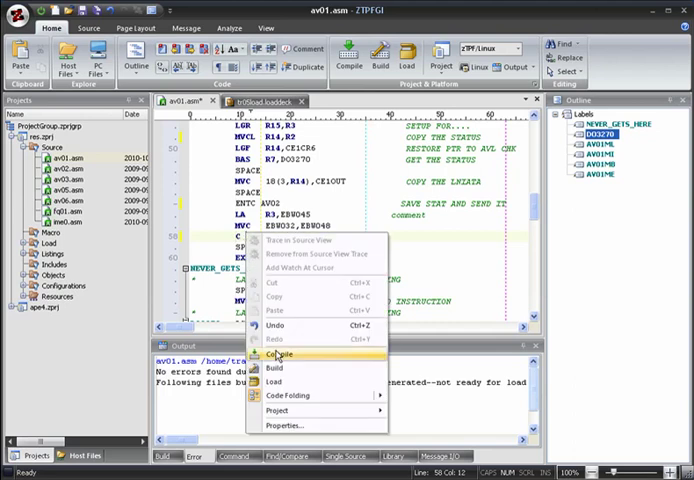
Recompile the edited av01.asm from its editor so the make process starts.
click(280, 354)
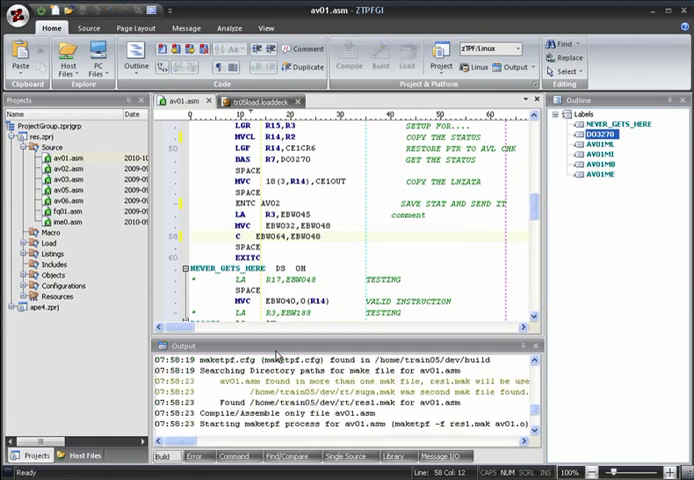
Show the compile errors: undefined ENTC on line 55 and incorrect register on line 58.
scroll(down, 3)
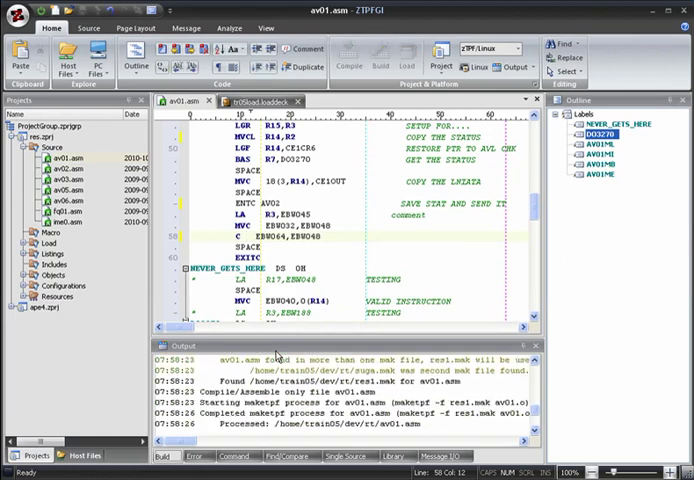
click(347, 54)
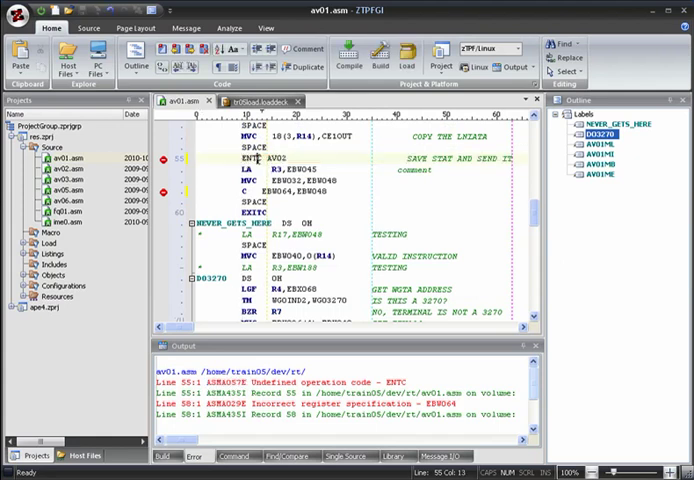
Correct lines 55 and 58 to ENTRC and MVC, then build av01.o and RES1.so.
text(C)
click(282, 191)
text(MV)
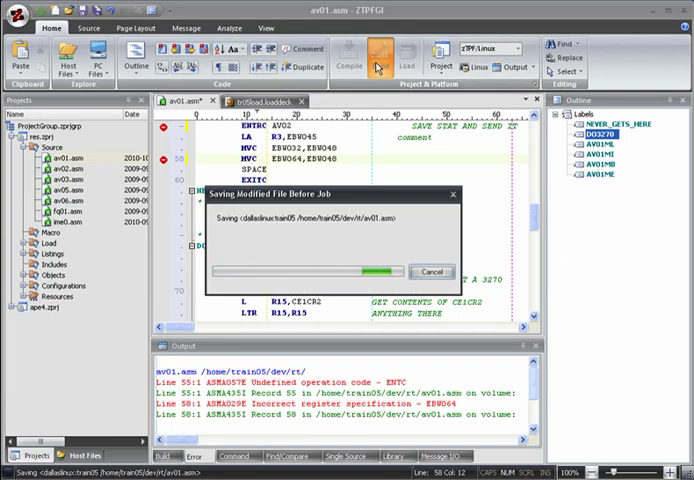
click(379, 58)
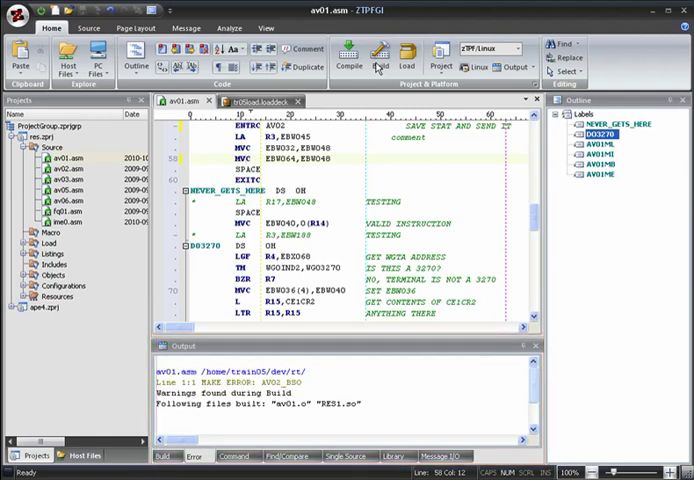
Rebuild av01.asm and load it, creating av01.loaddeck and sending it to VPZTPF2.
click(405, 55)
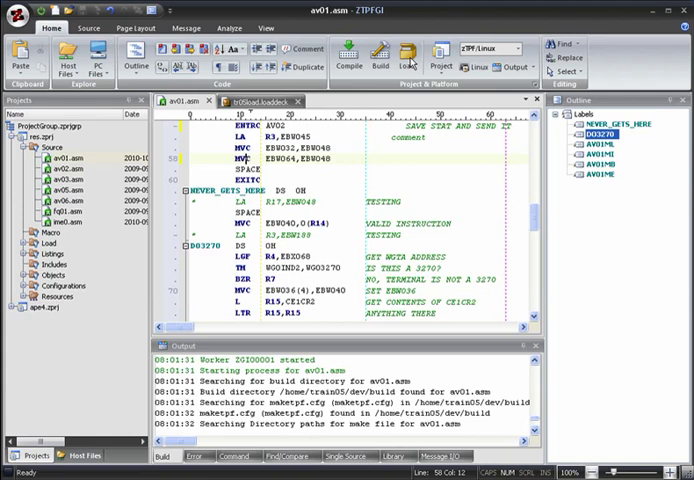
click(399, 57)
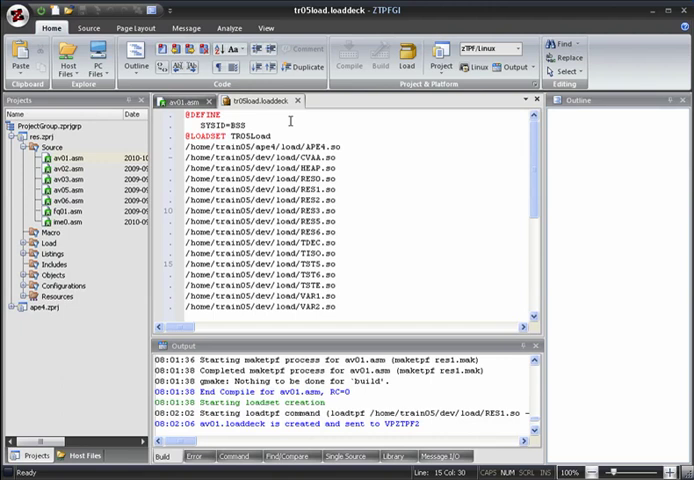
Load tr05load.loaddeck to VPZTPF2, creating the TR05LOAD loadset as train056.
right_click(285, 120)
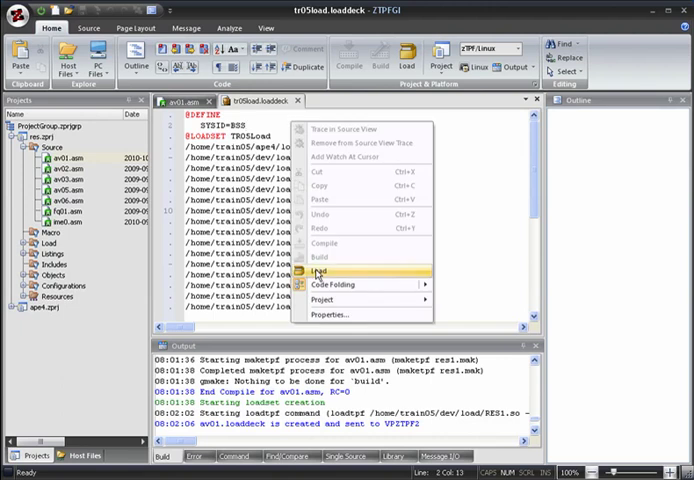
click(321, 271)
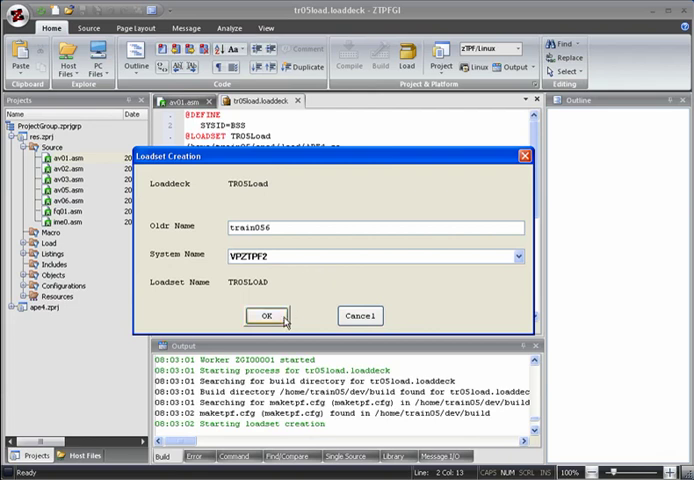
click(261, 316)
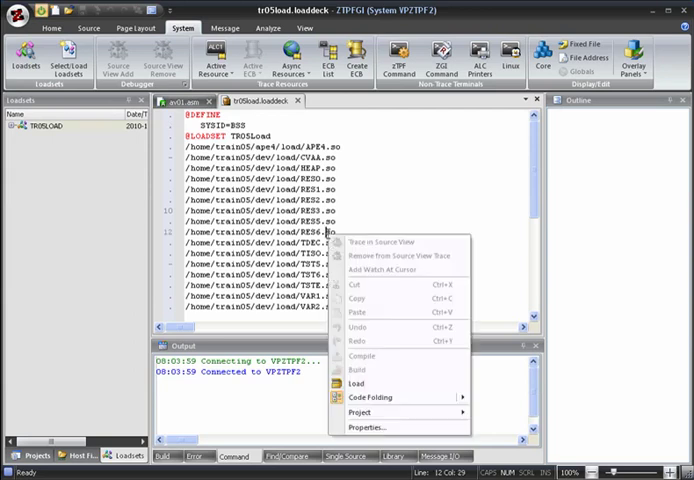
Load TR05Load to VPZTPF2 as train057 with Source View Trace set to Select.
click(354, 384)
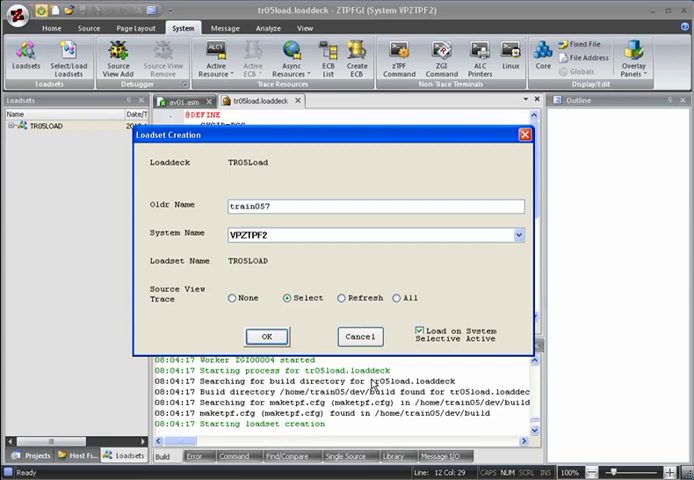
click(266, 336)
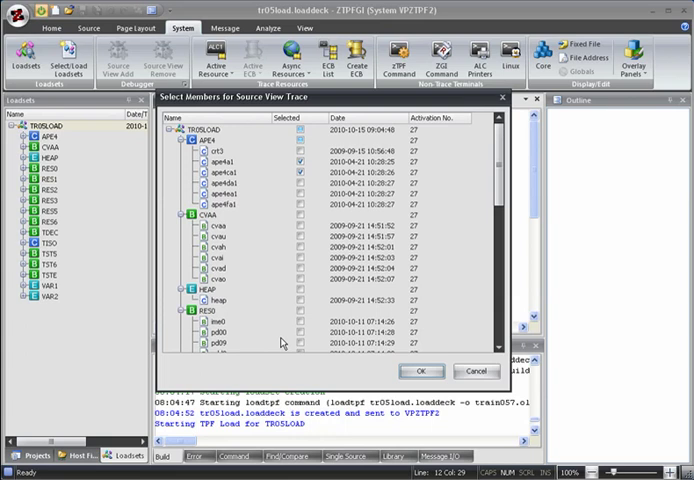
mouse_move(423, 371)
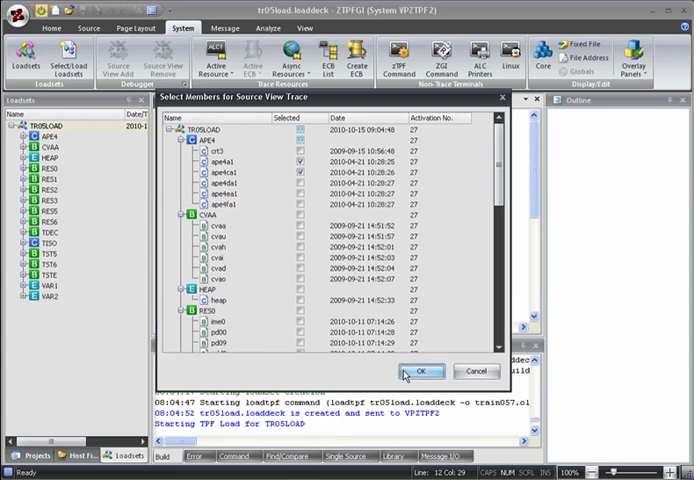
Confirm ape4a1 and ape4ca1 as source view trace members so locking begins.
click(426, 373)
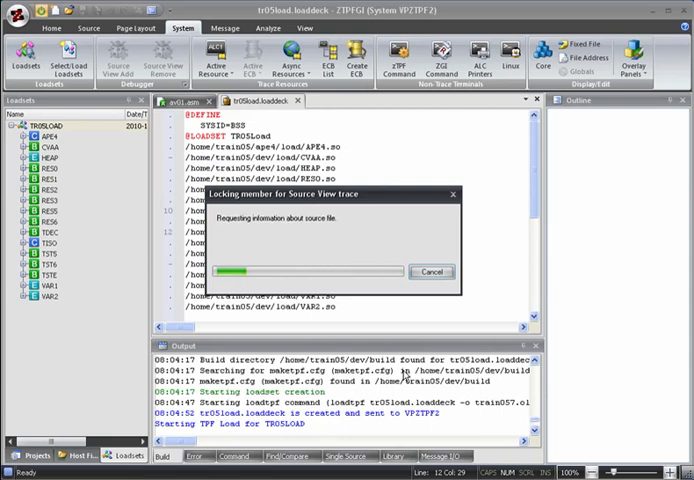